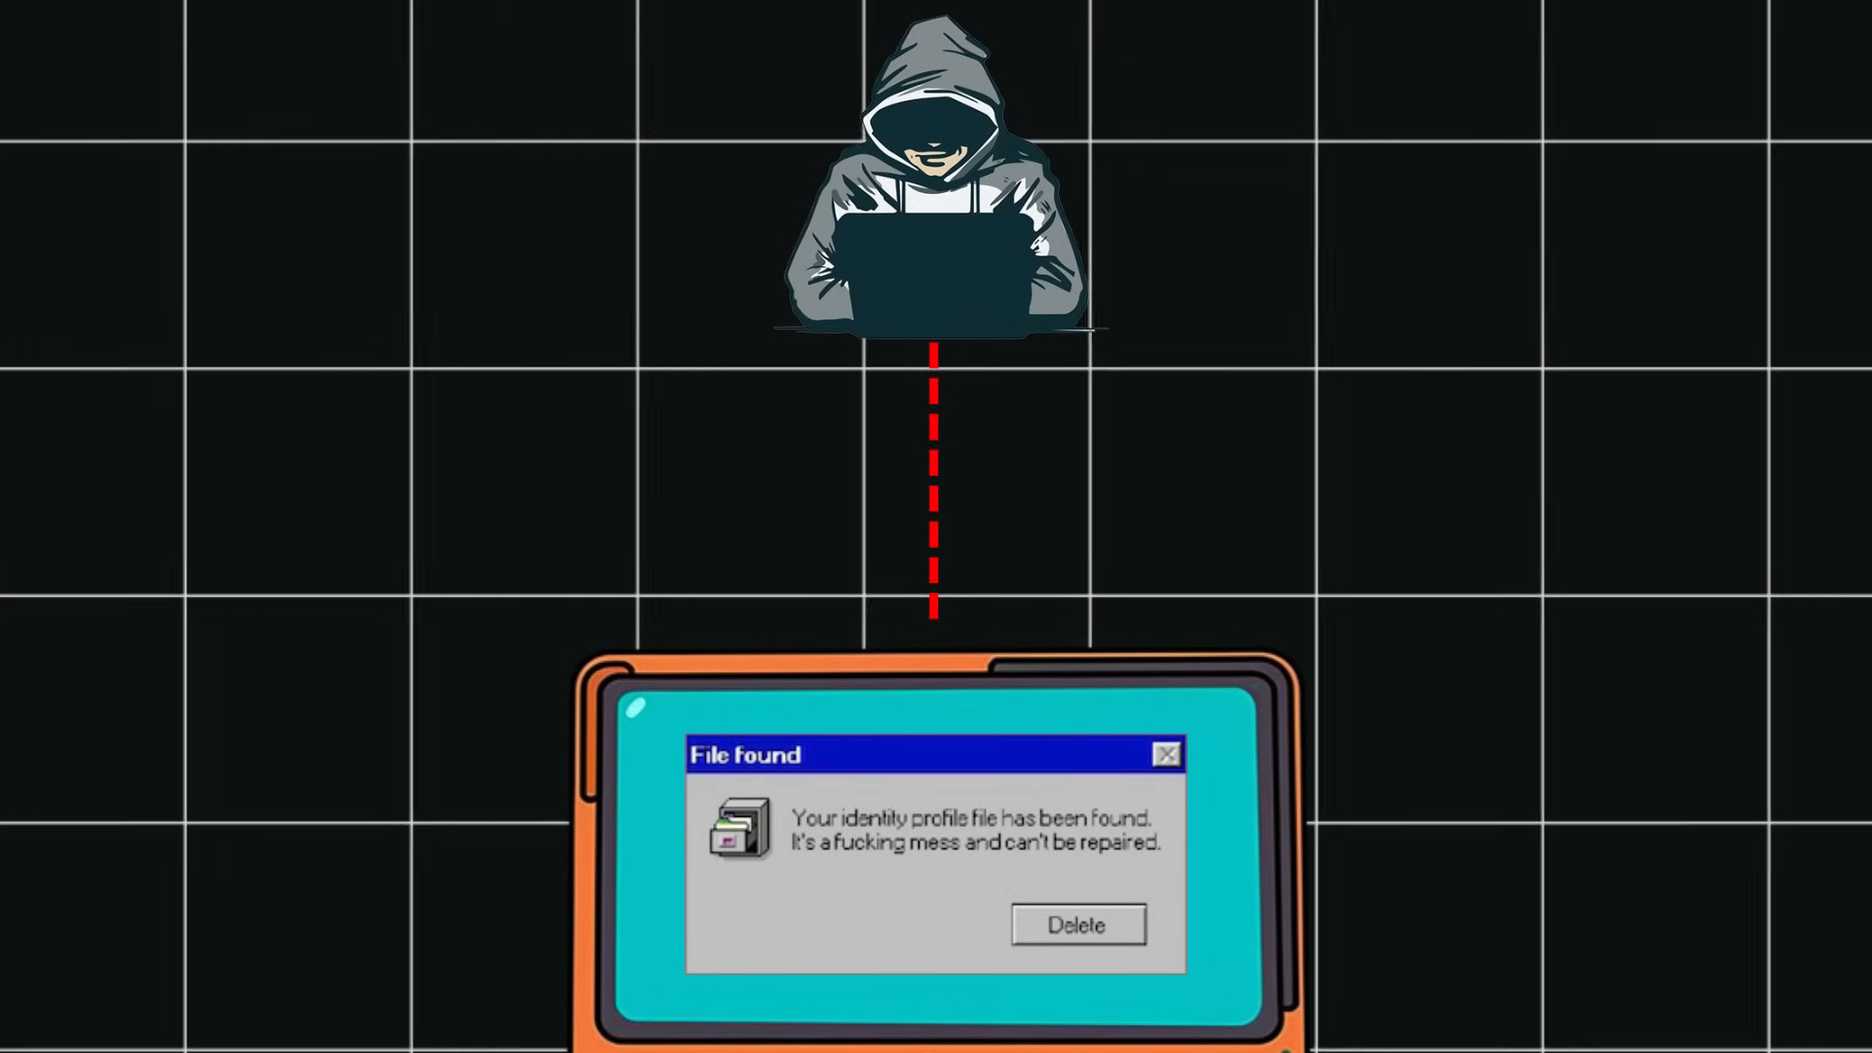
{"action": "left_click", "coordinate": [1075, 925]}
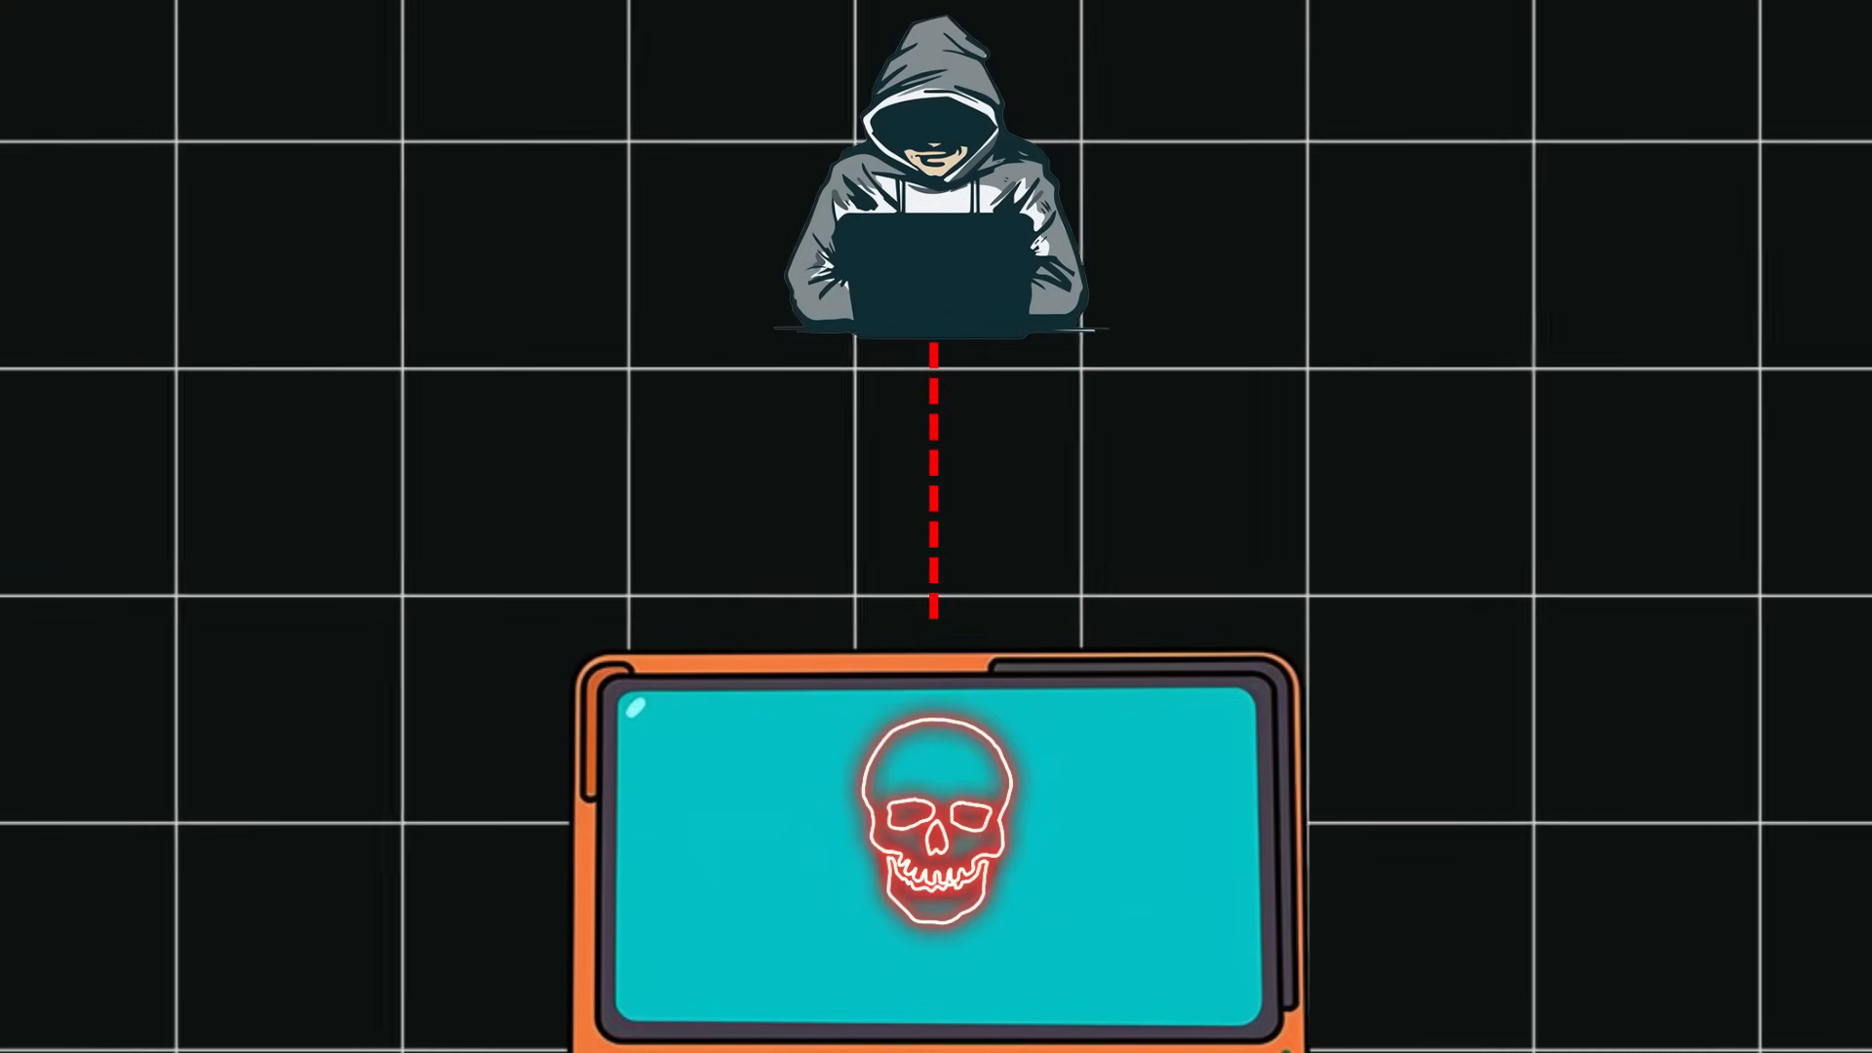